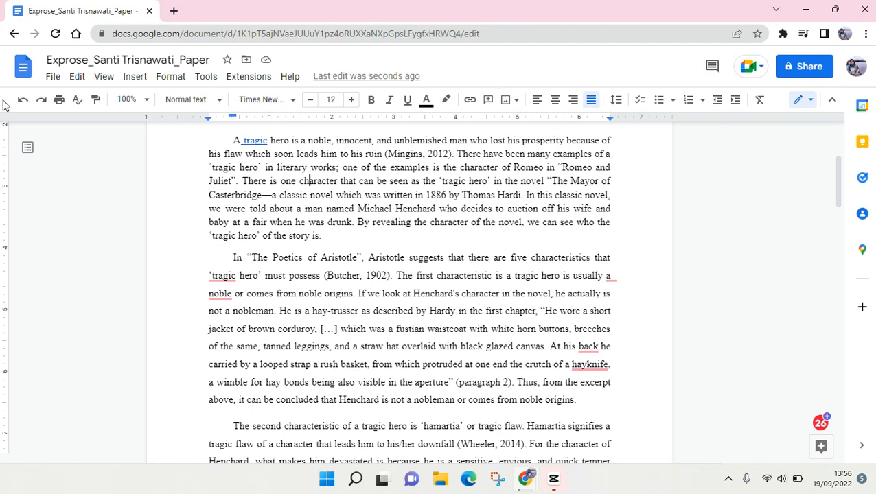
mouse_move(60, 131)
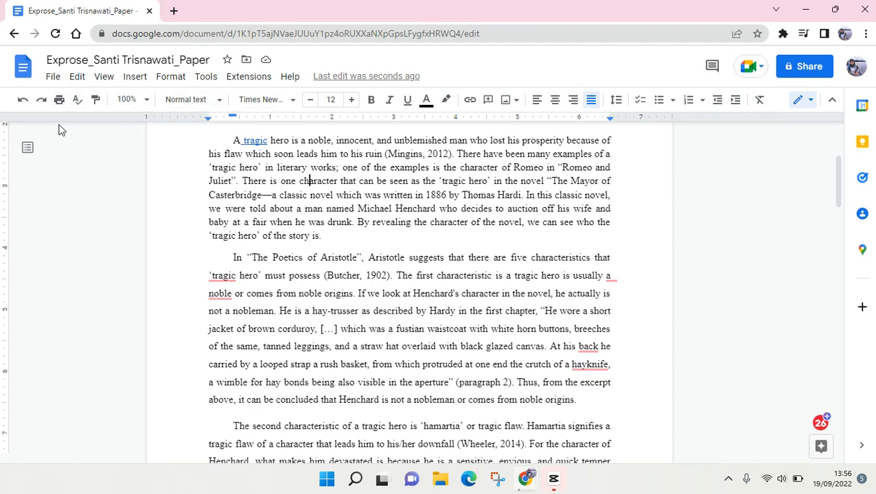
mouse_move(580, 122)
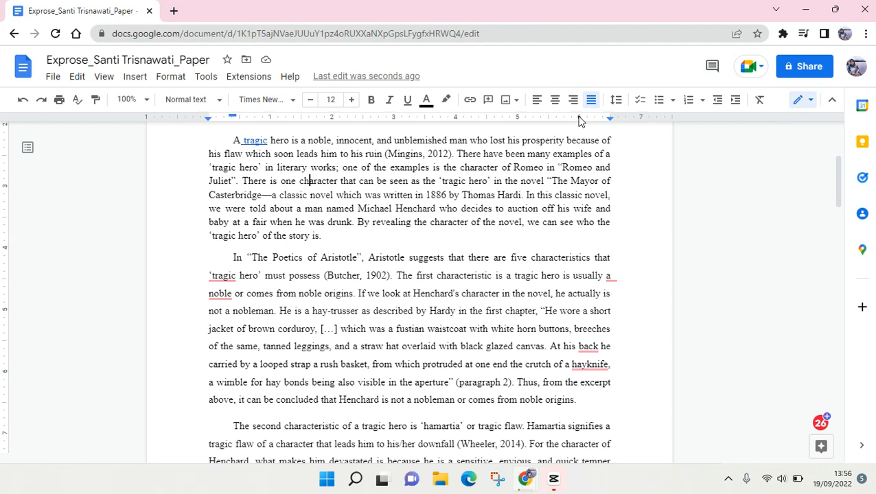
mouse_move(537, 98)
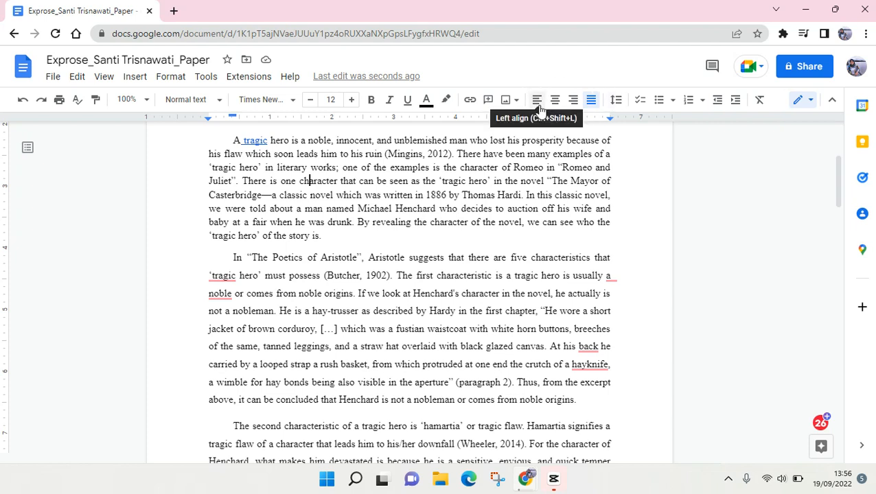
mouse_move(554, 101)
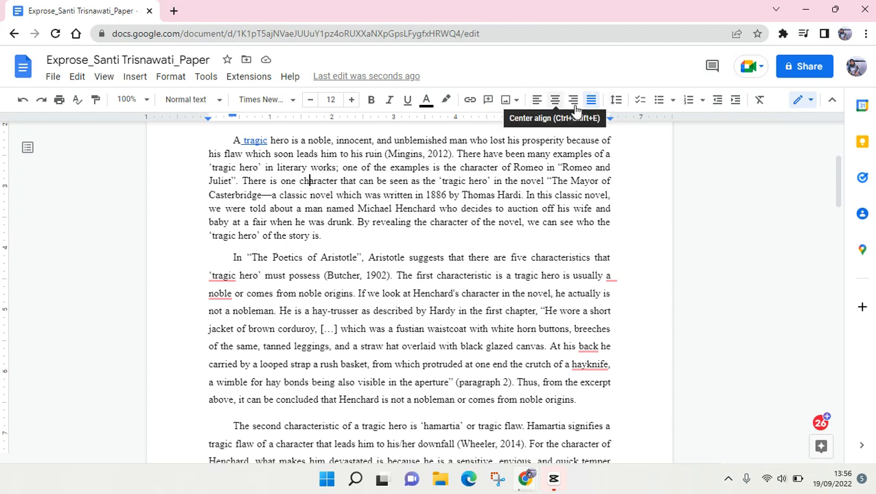
mouse_move(572, 99)
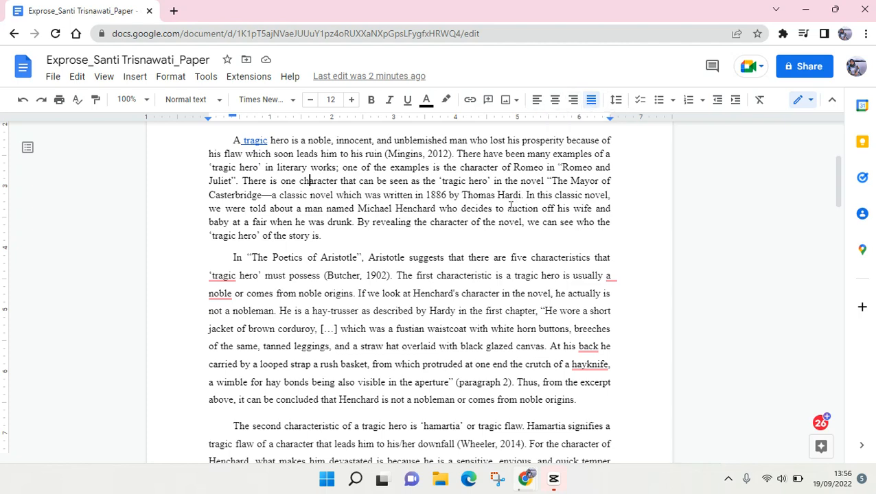
- Select the essay's first paragraph and switch it from justified to left alignment
double_click(300, 236)
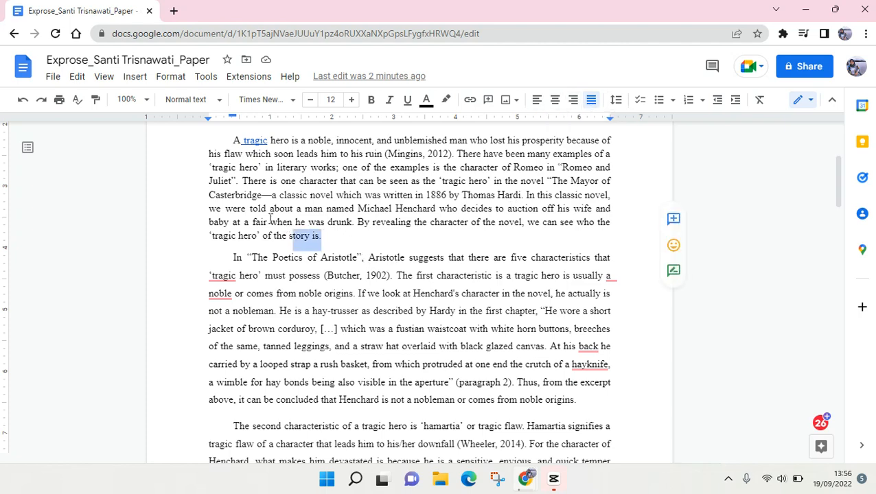
scroll("up", 3)
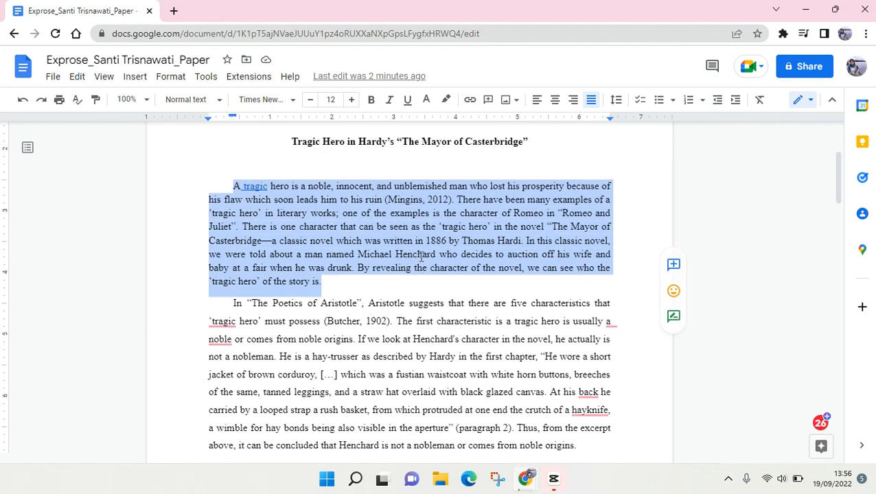
scroll("up", 3)
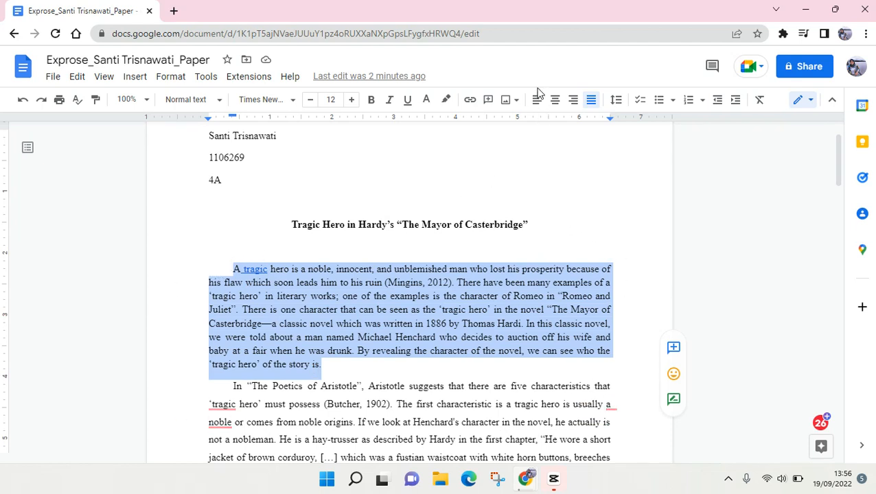
mouse_move(549, 114)
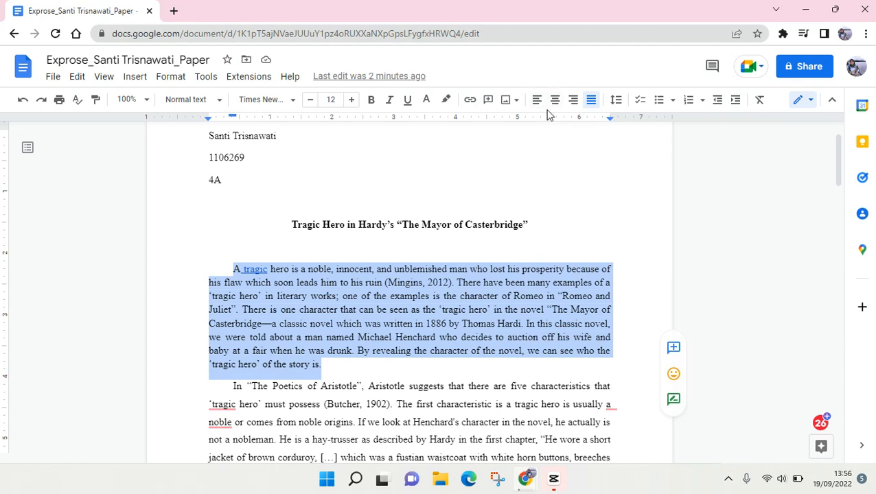
mouse_move(537, 99)
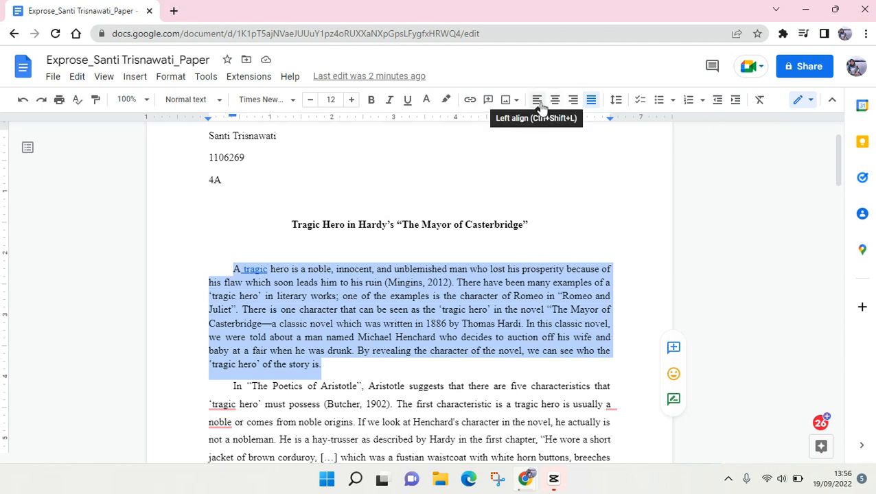
left_click(537, 98)
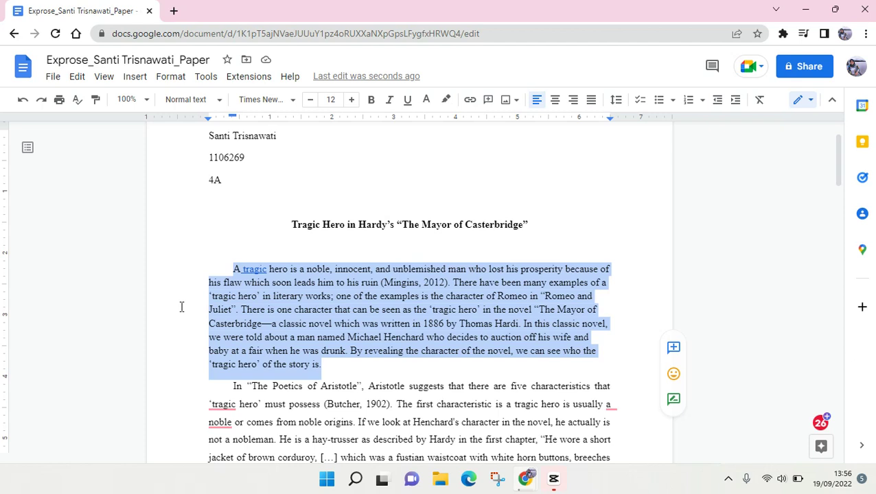
mouse_move(222, 254)
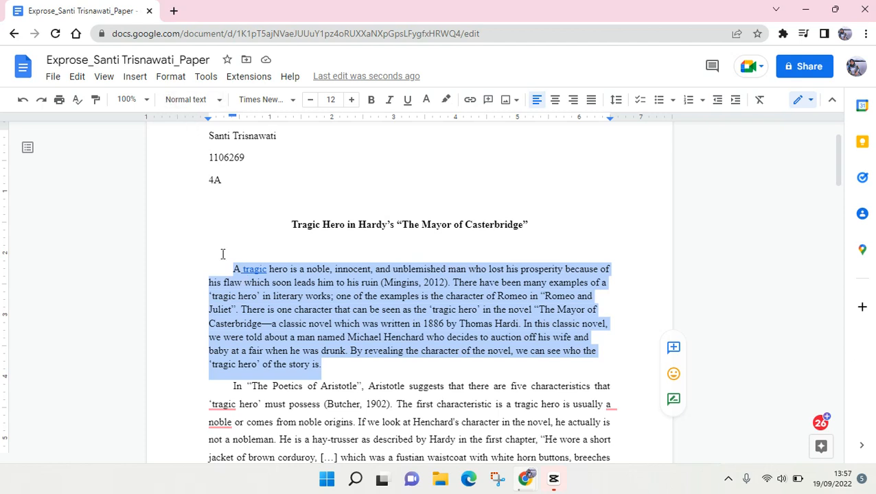
- Show the Format menu's Align & indent options as an alternative alignment route
left_click(170, 77)
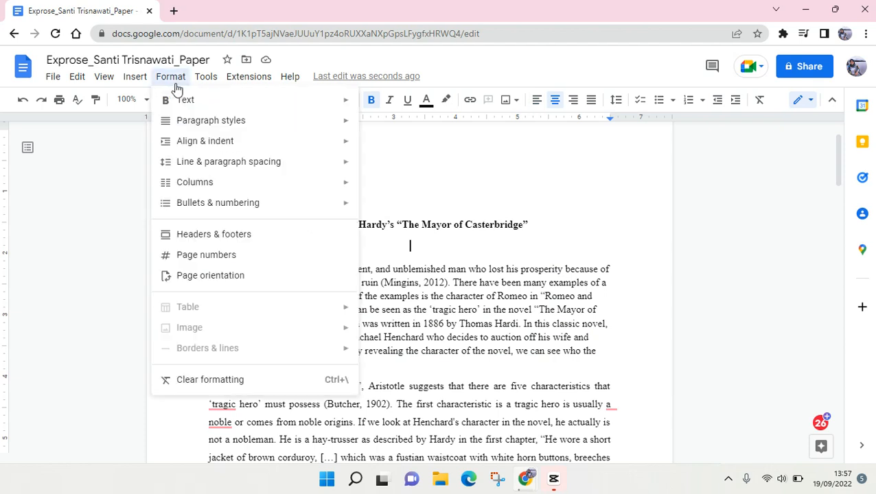
mouse_move(206, 140)
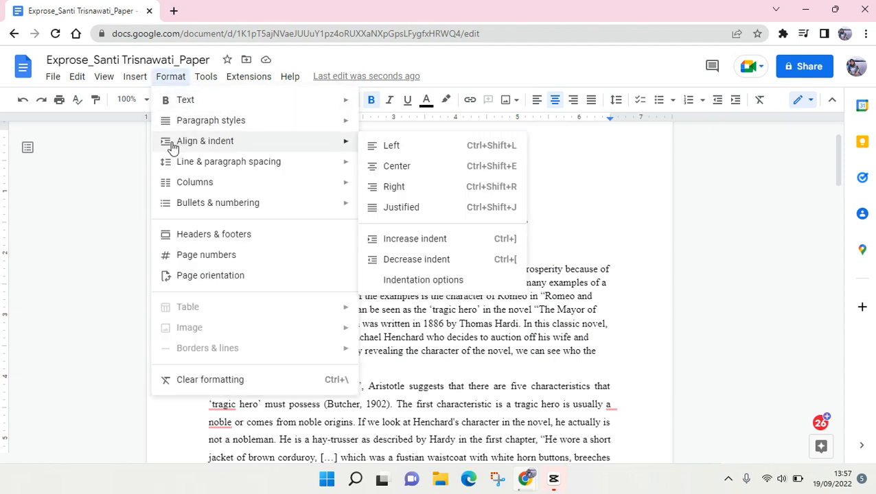
mouse_move(401, 207)
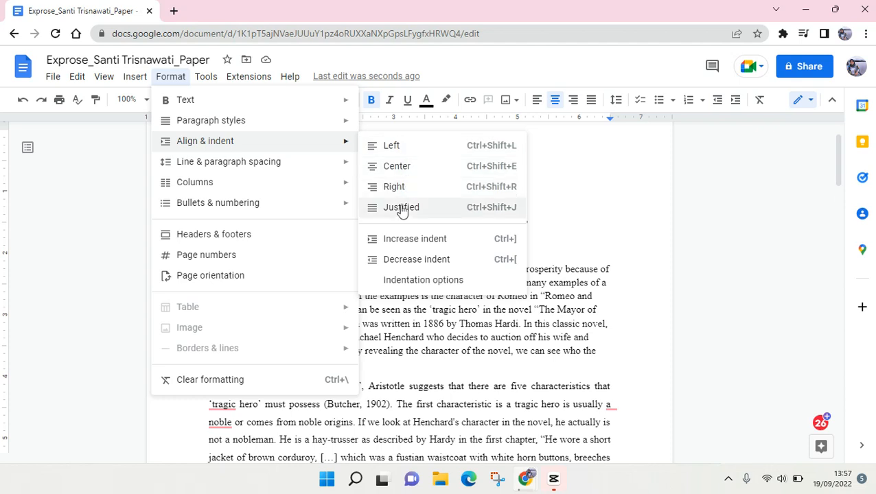
mouse_move(591, 96)
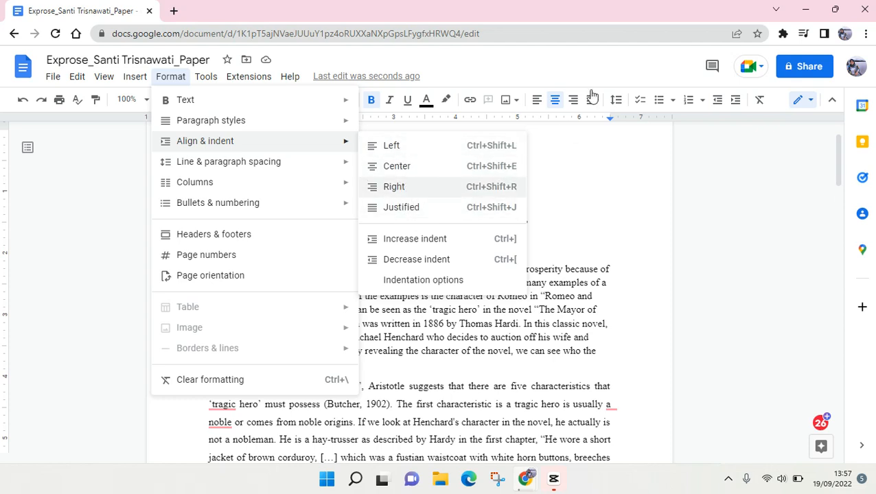
mouse_move(519, 96)
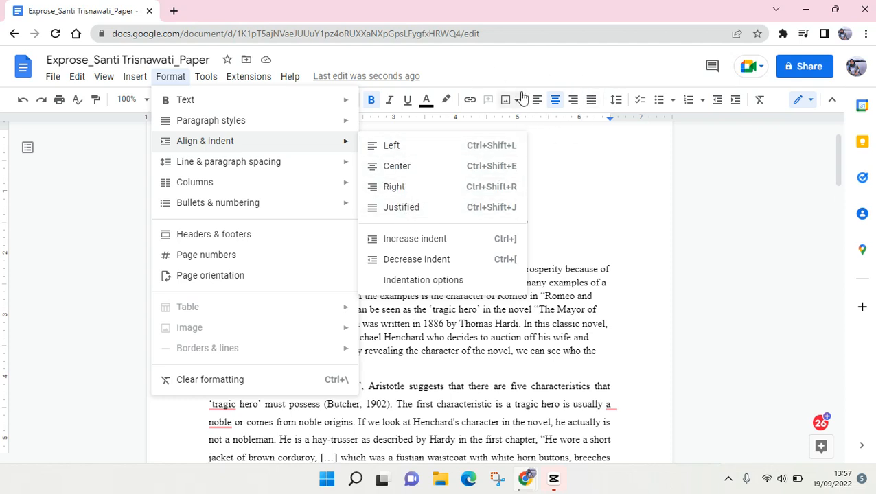